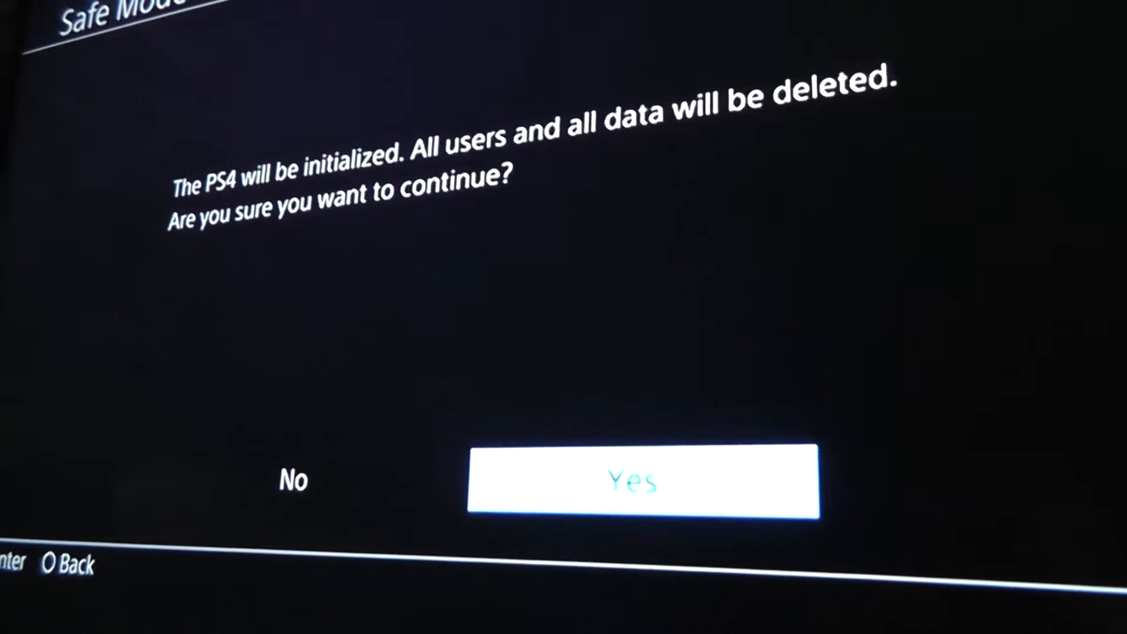
- Confirm Yes to delete all users and data and start PS4 initialization
{"action": "left_click", "coordinate": [638, 480]}
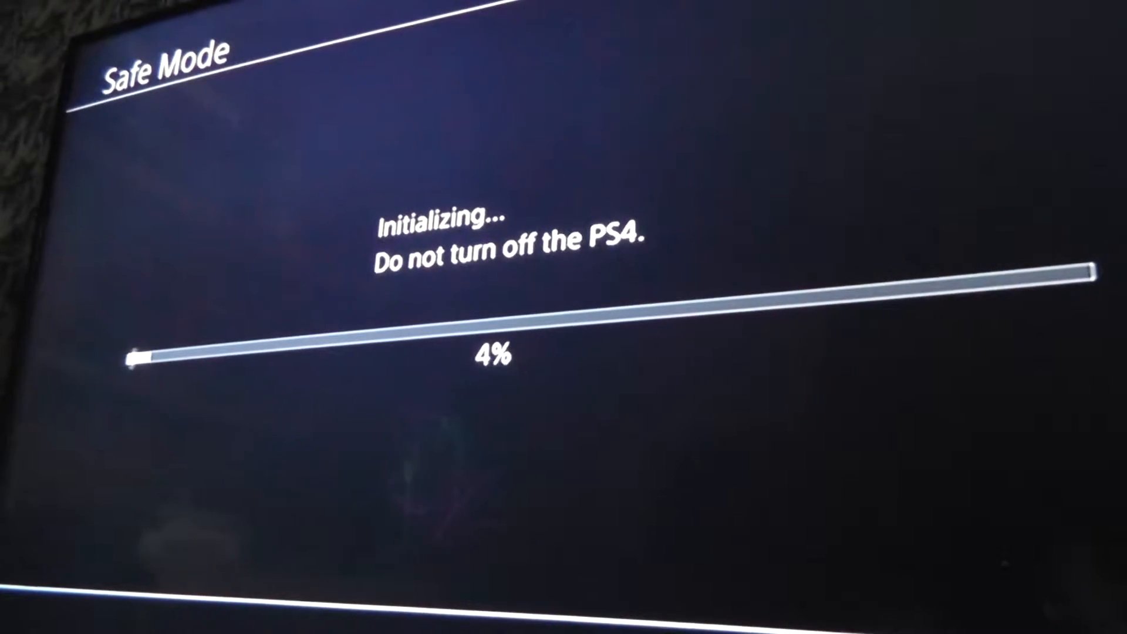